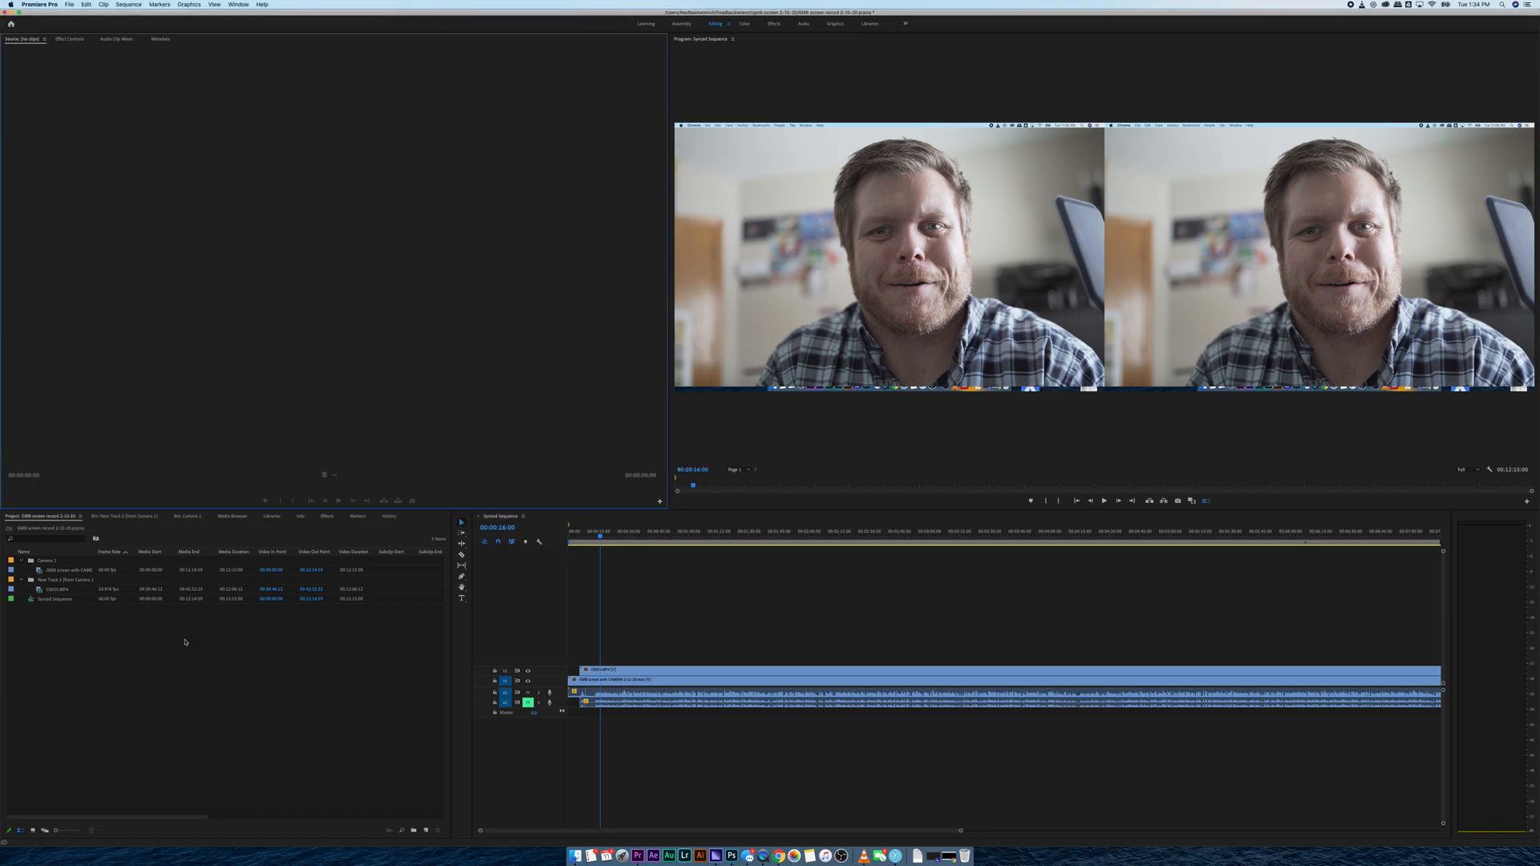
- Preview the webcam and screen recording clips, then select both in the Project panel
click(69, 570)
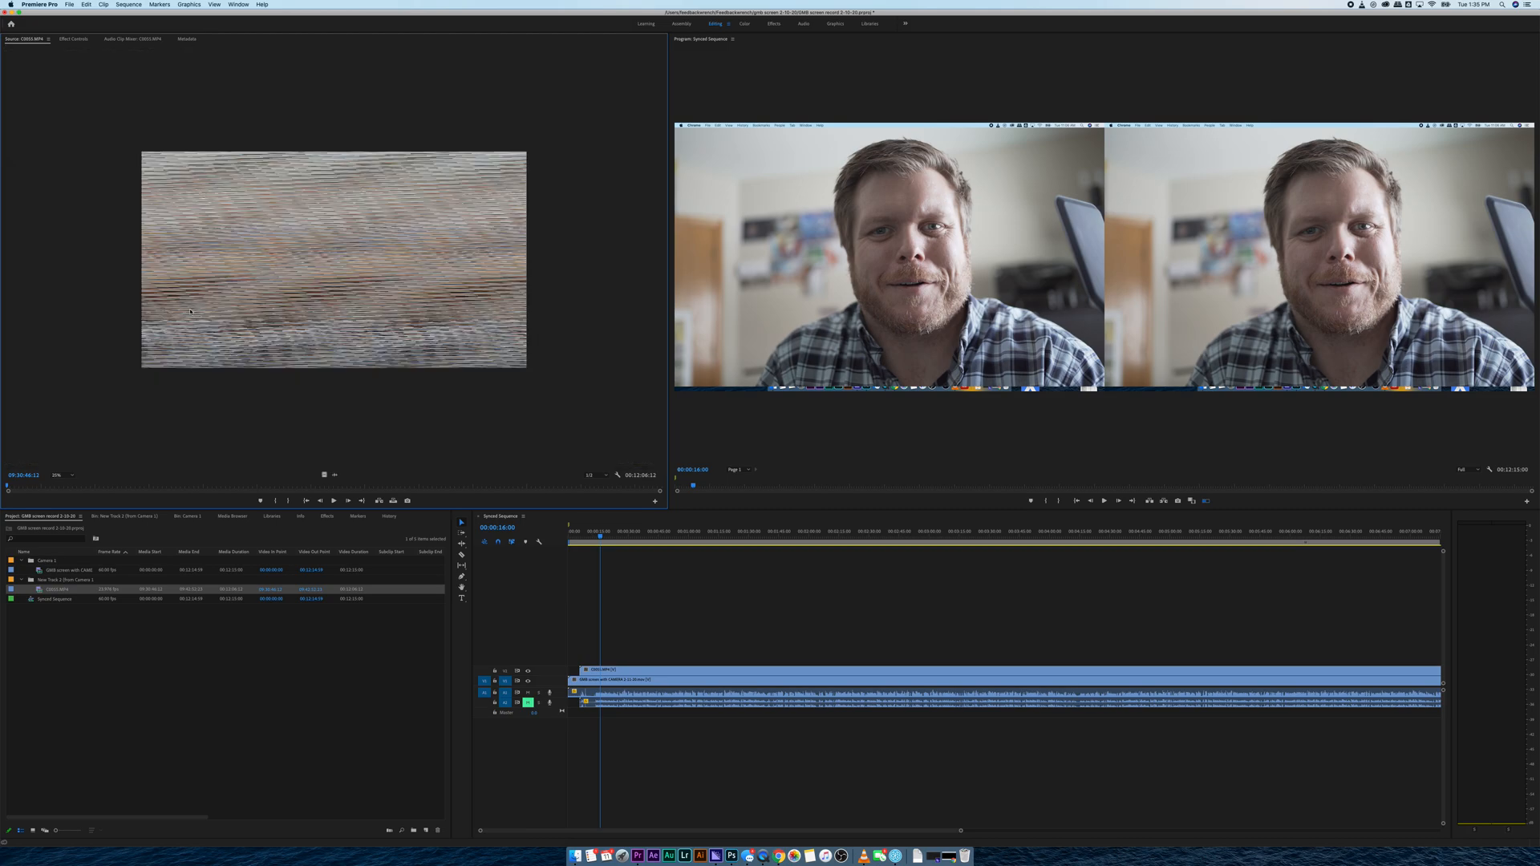
click(64, 570)
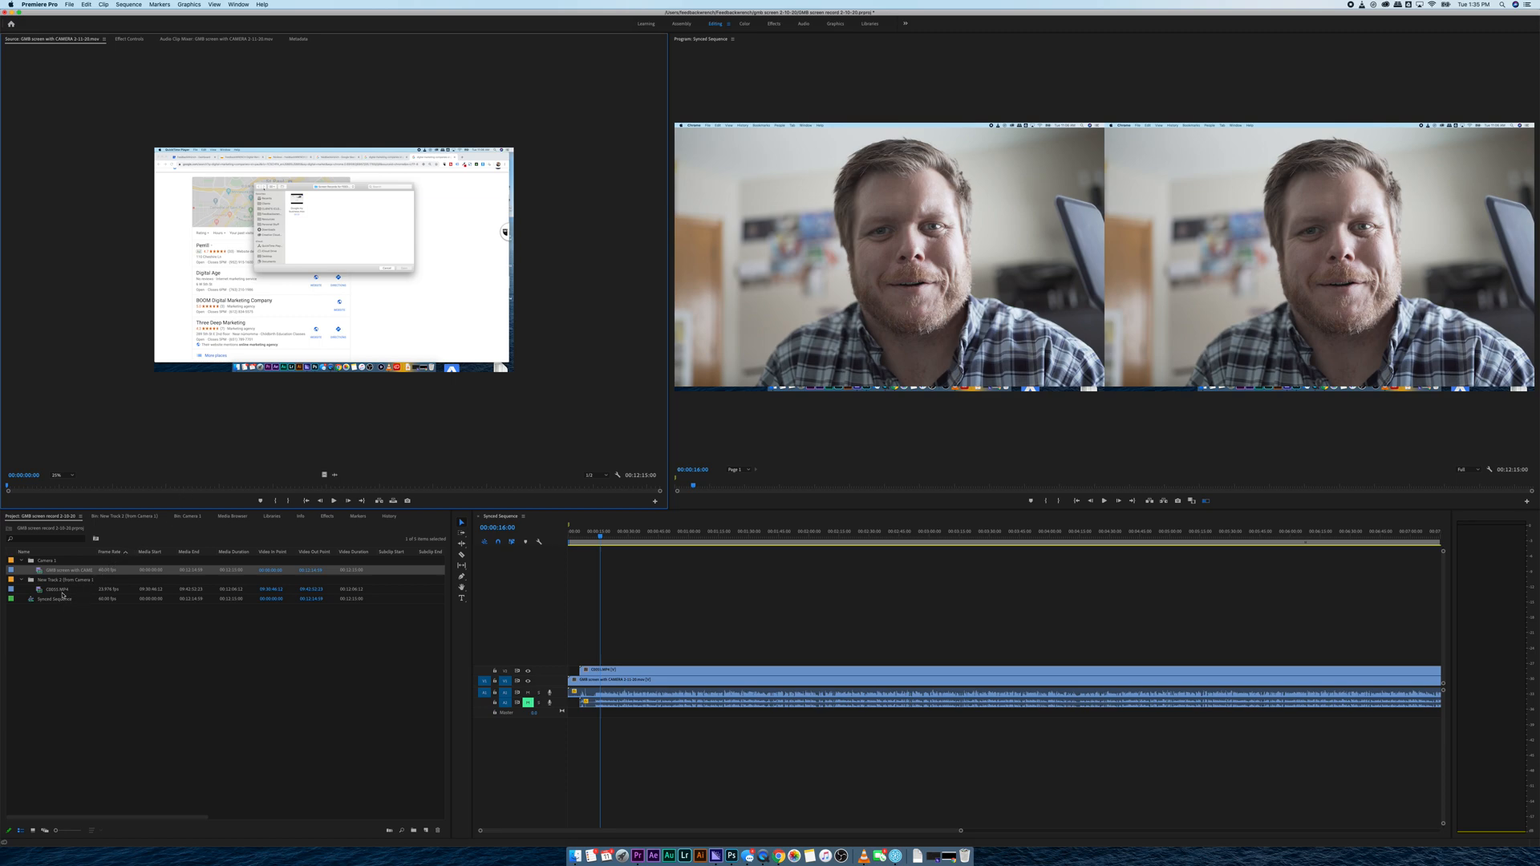
click(59, 589)
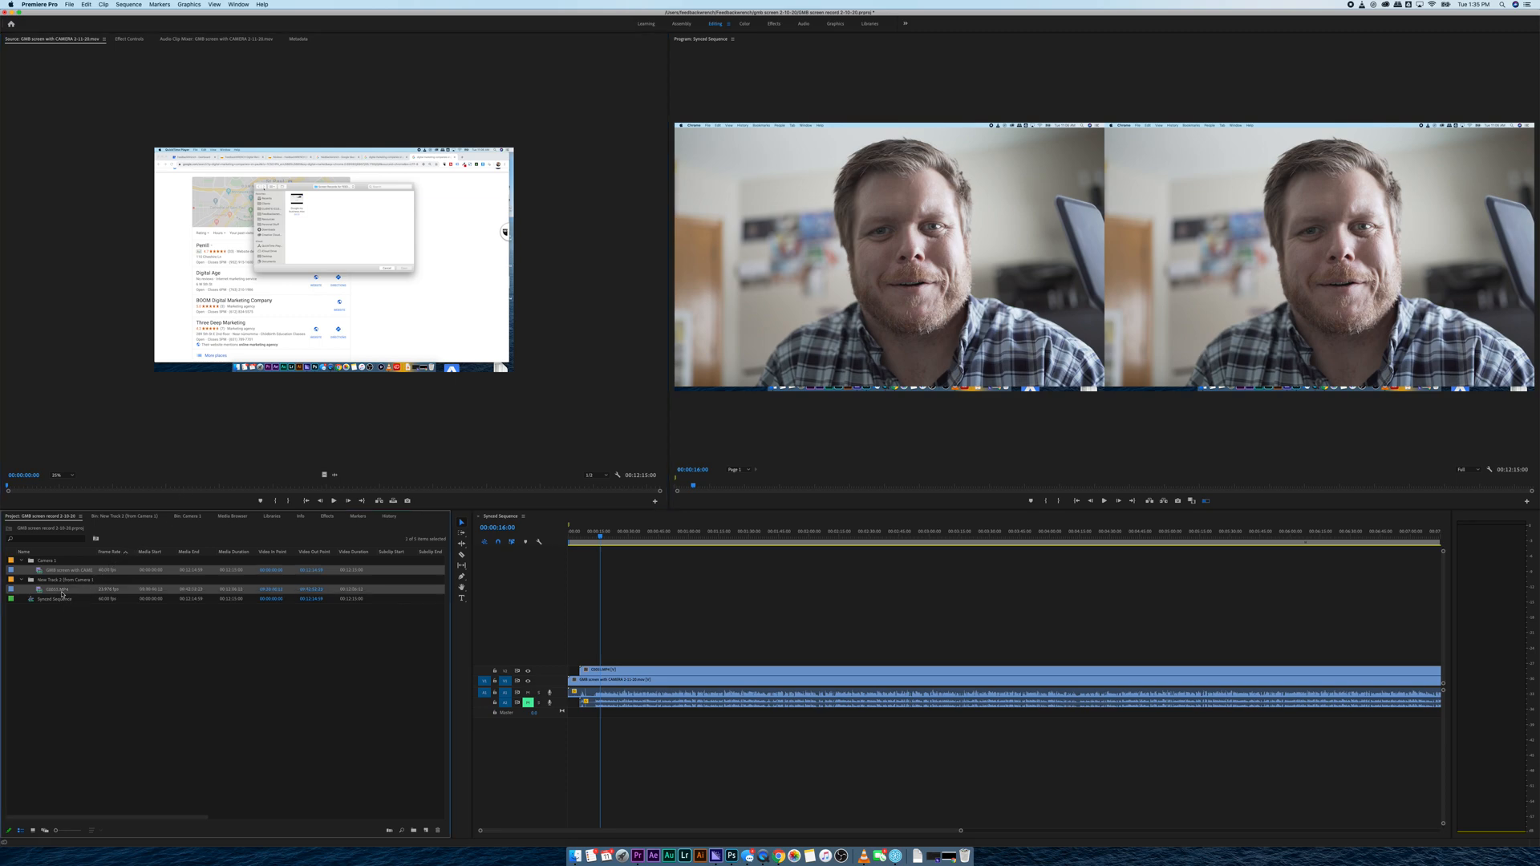
- Create a Multi-Camera Source Sequence from the two selected clips with default options
right_click(59, 589)
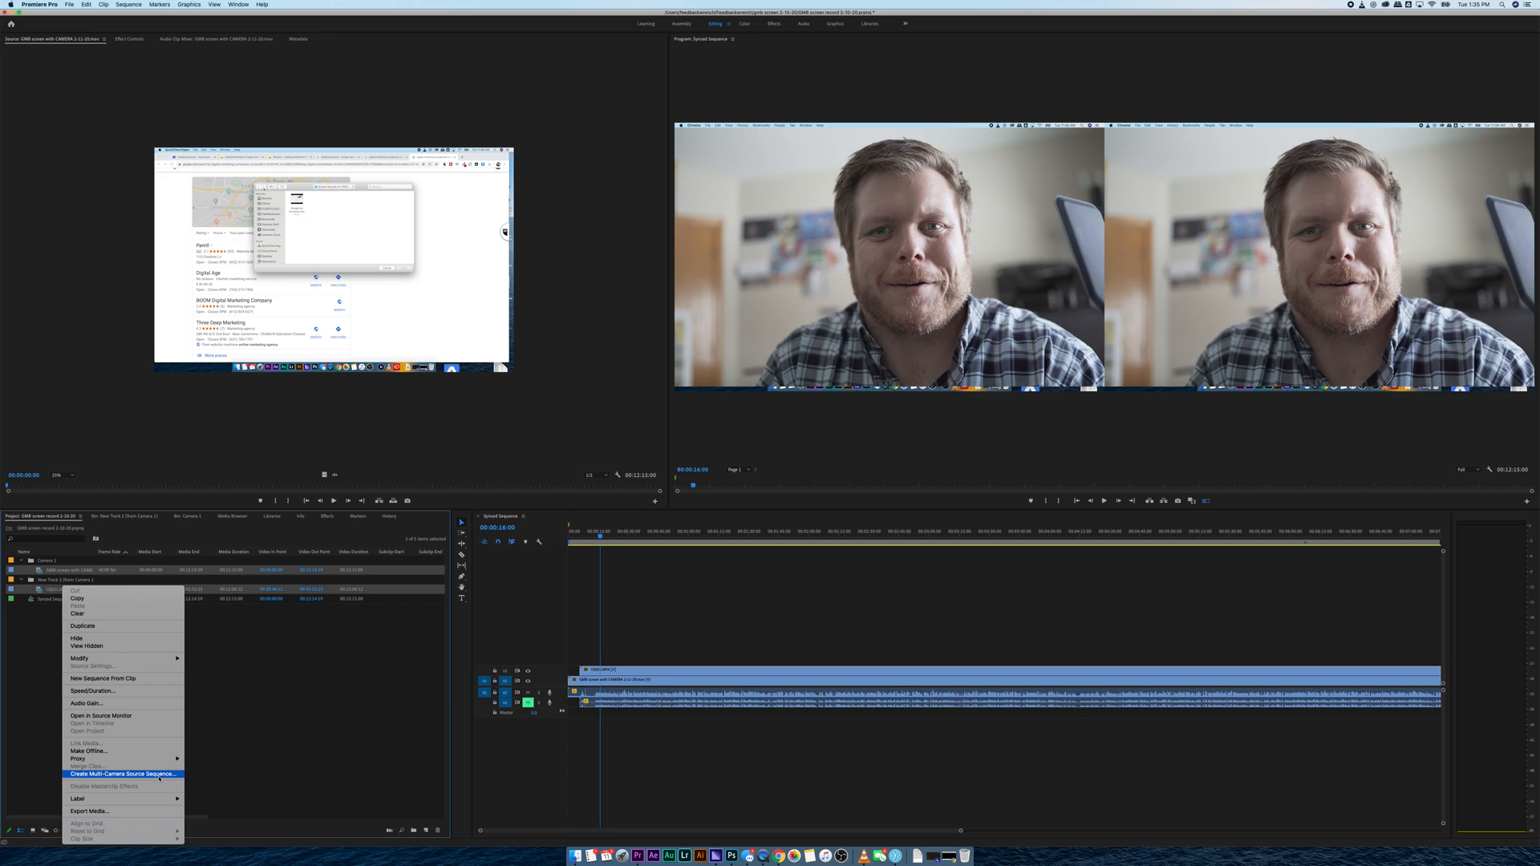
click(123, 775)
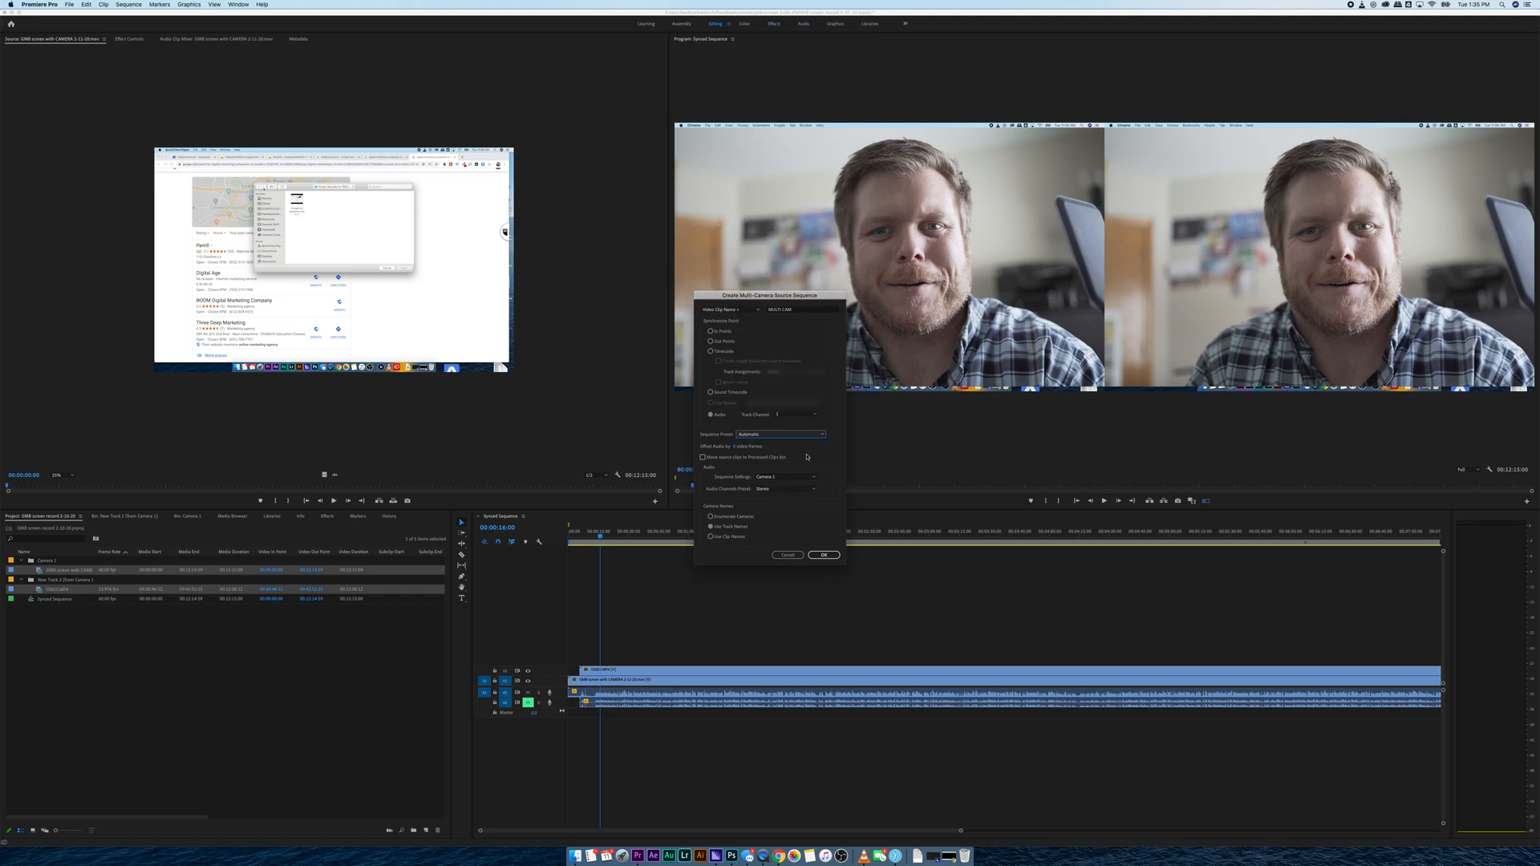
mouse_move(777, 533)
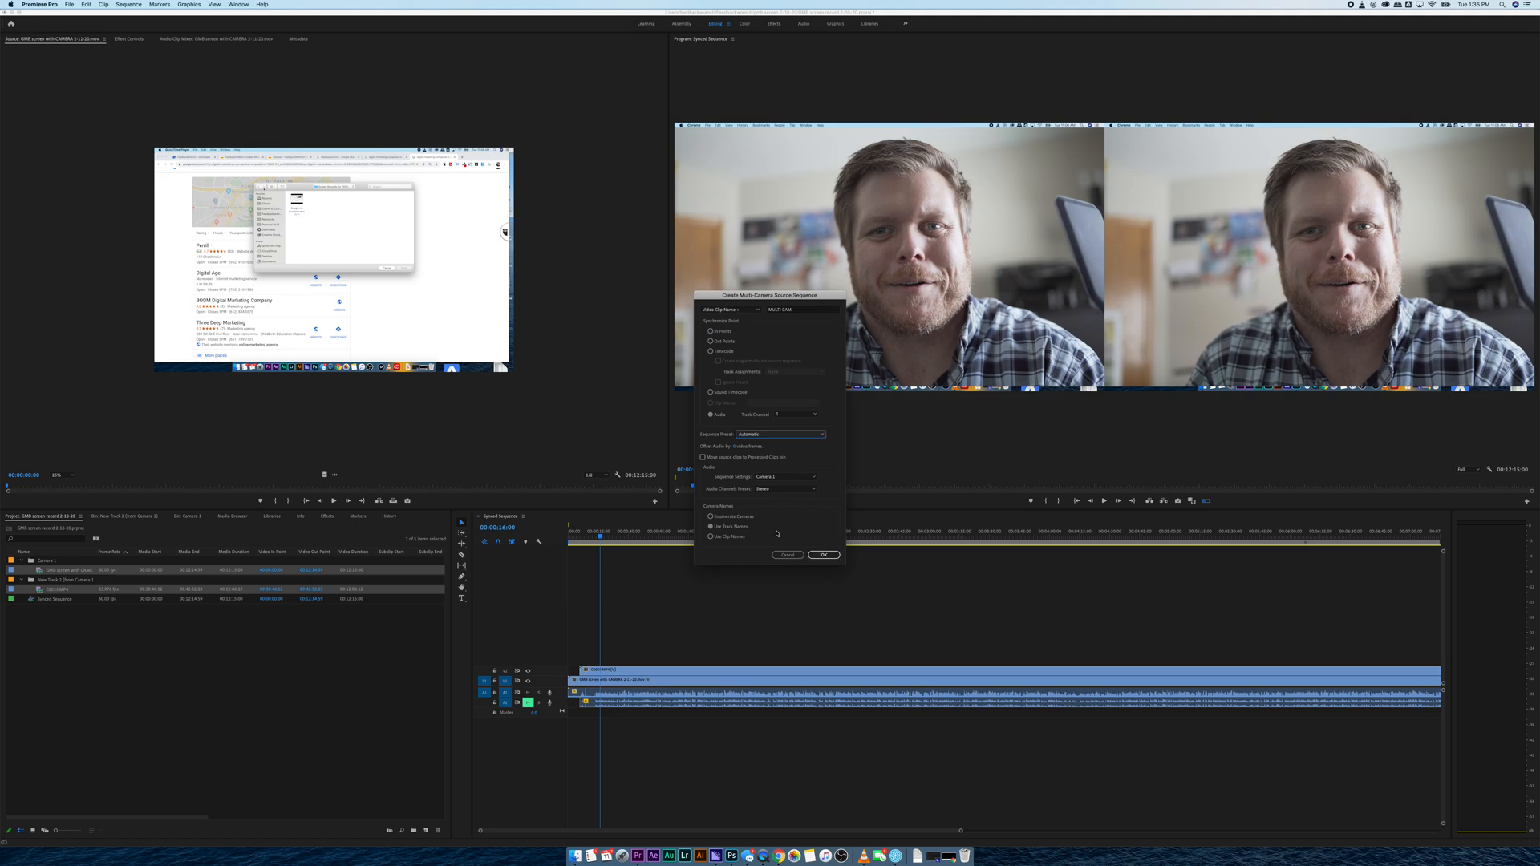
click(823, 555)
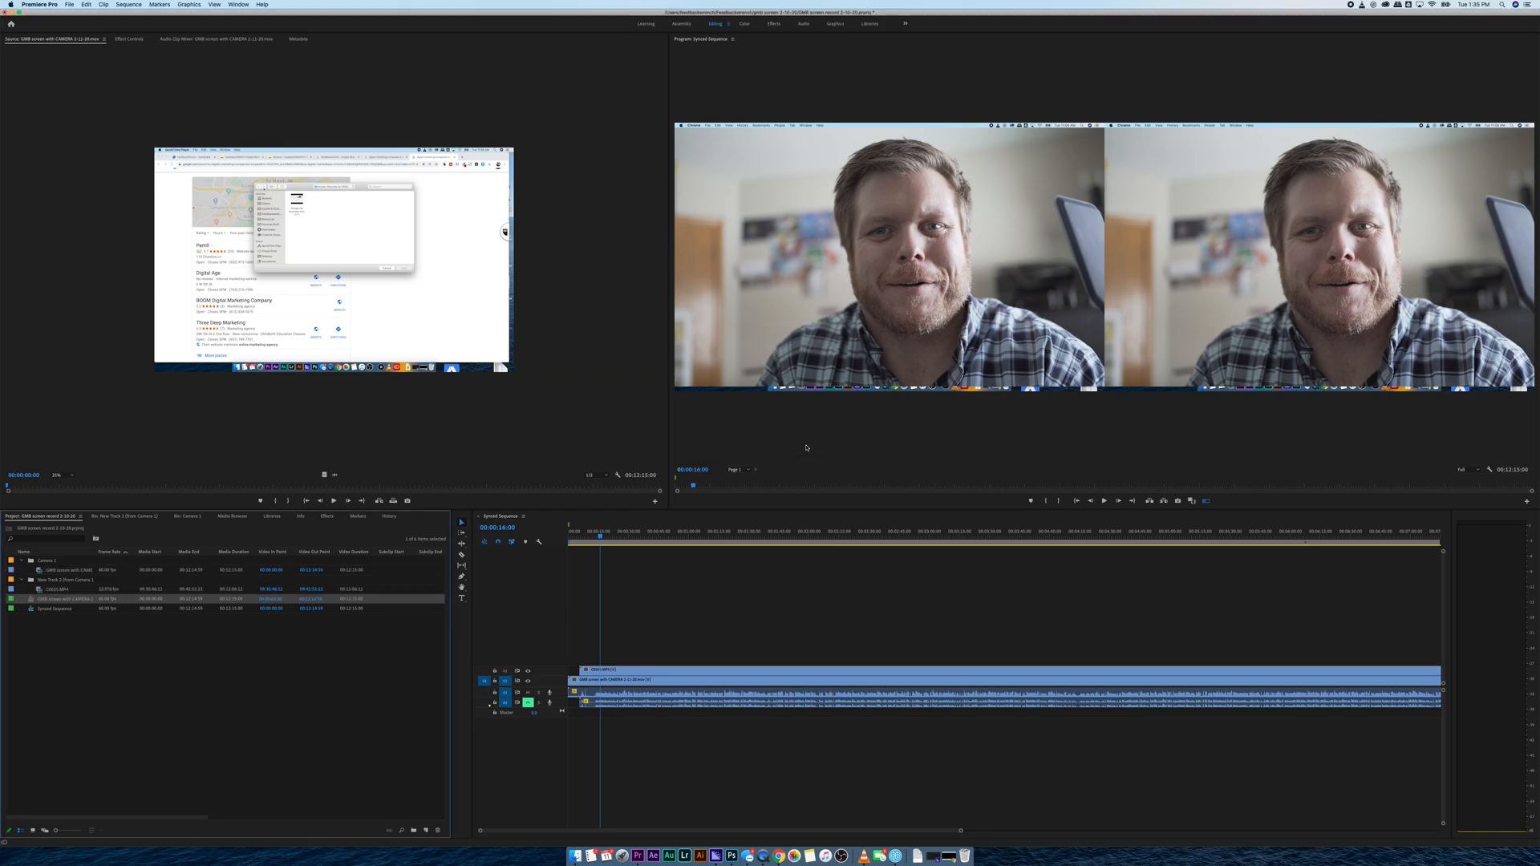
mouse_move(842, 407)
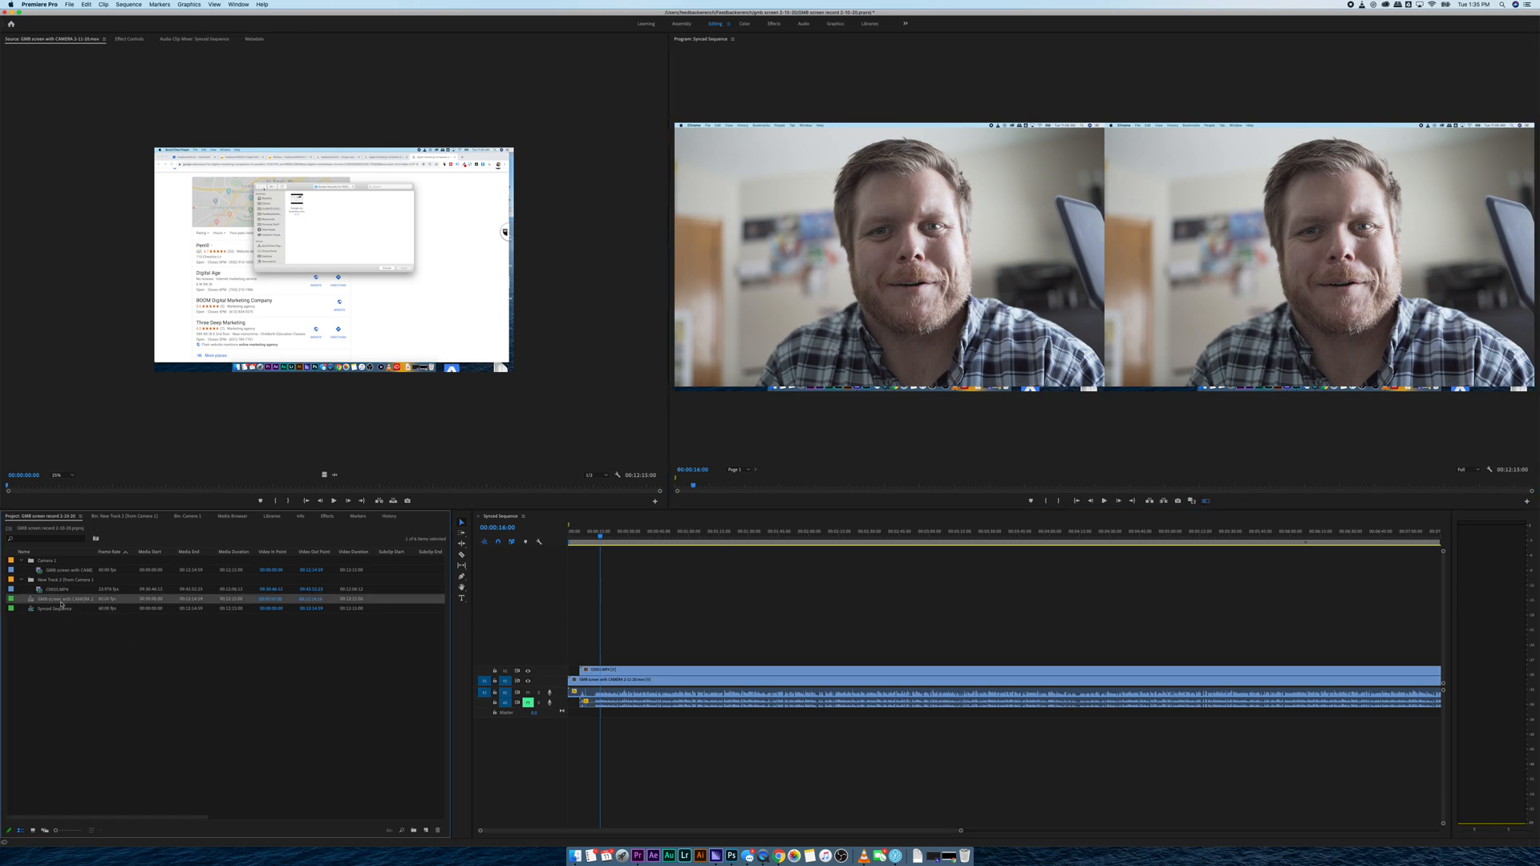
mouse_move(62, 599)
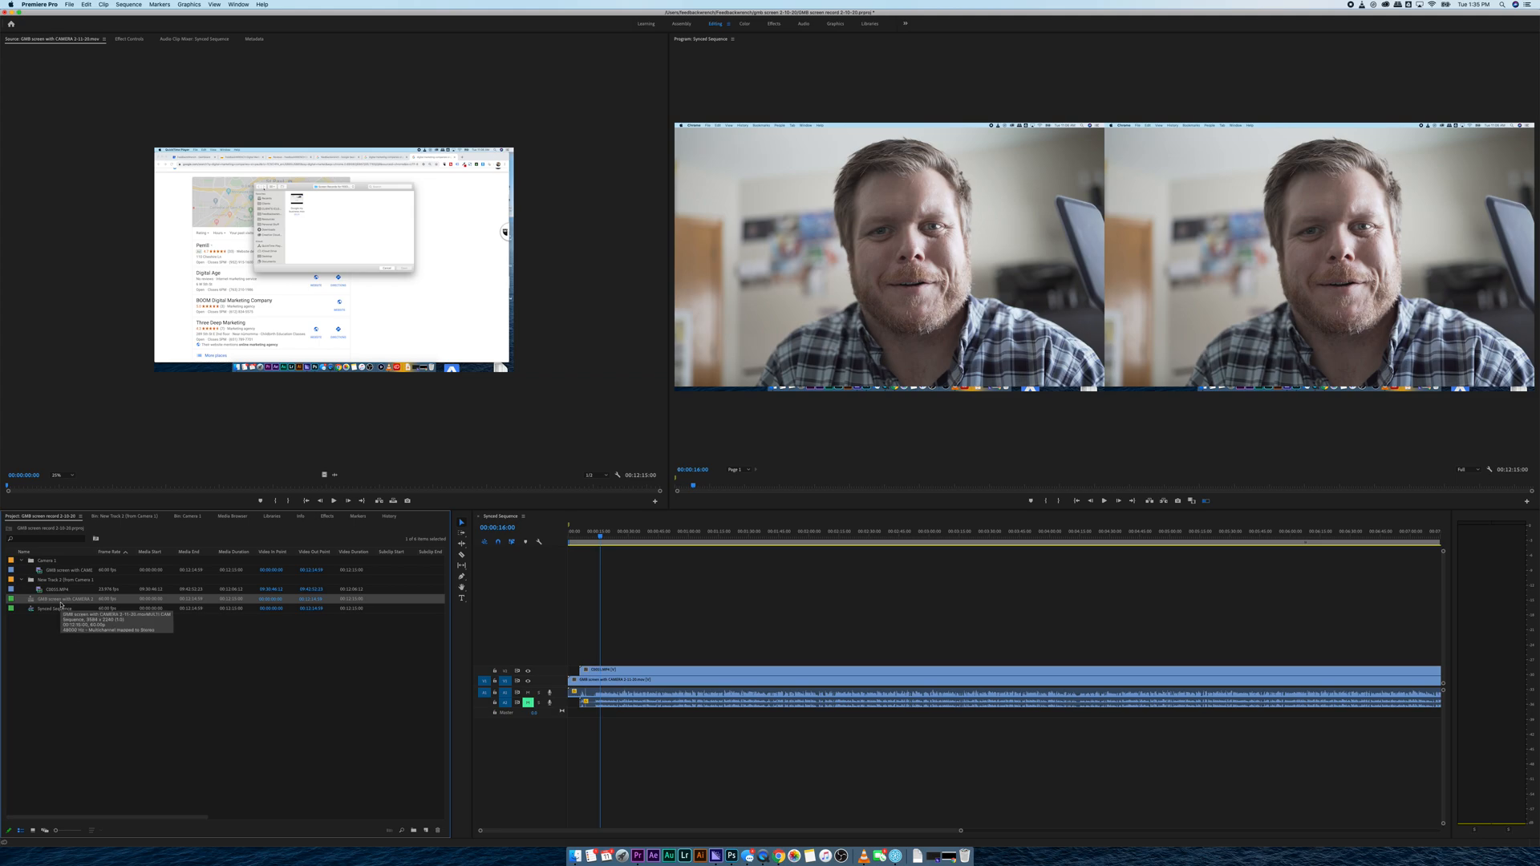
- Make a New Sequence From Clip using the multi-camera source sequence
right_click(61, 599)
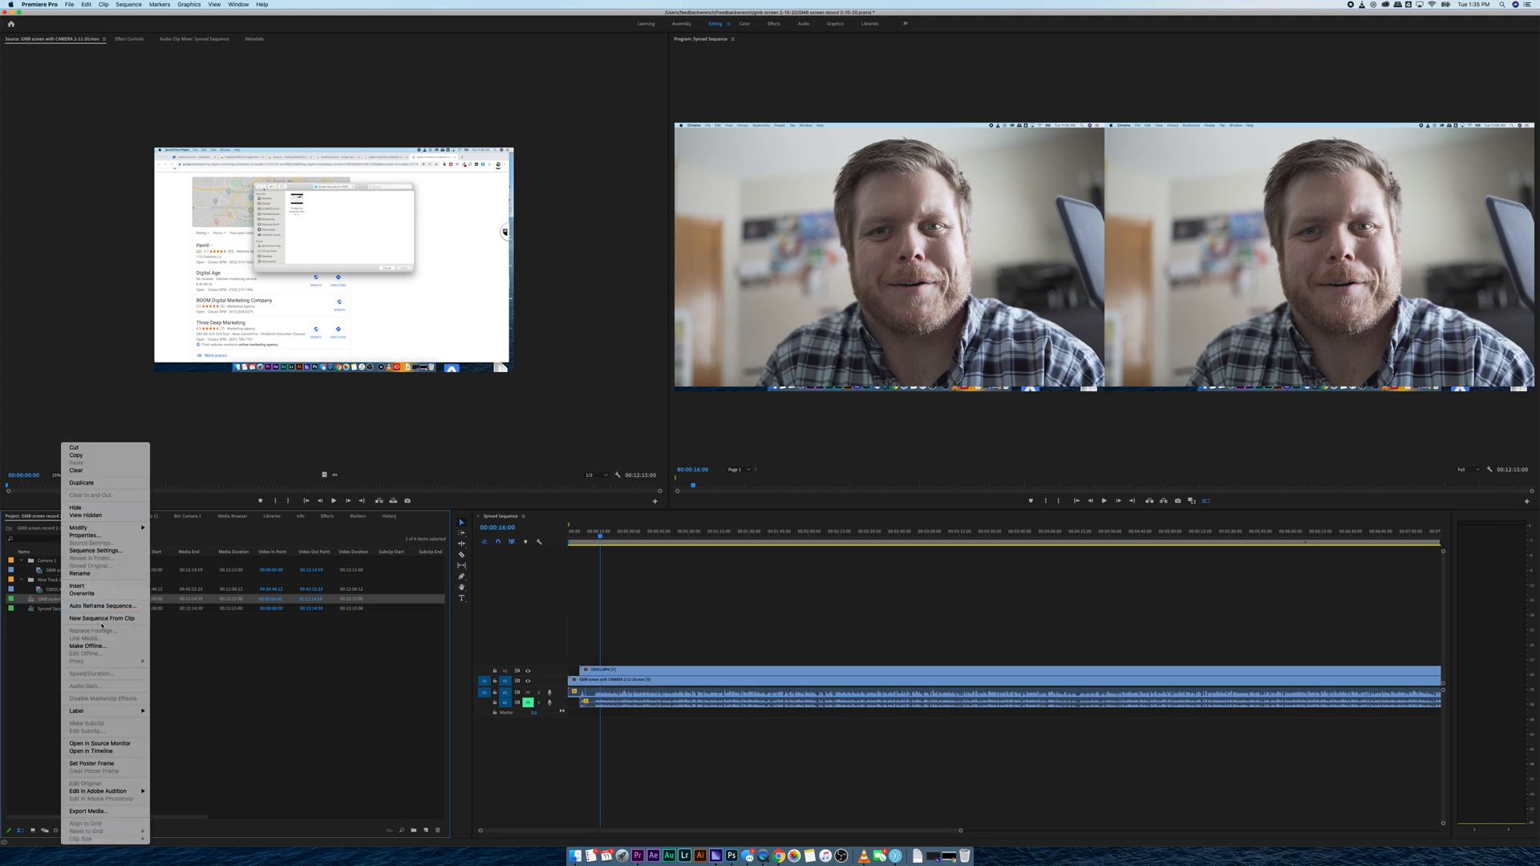
click(99, 618)
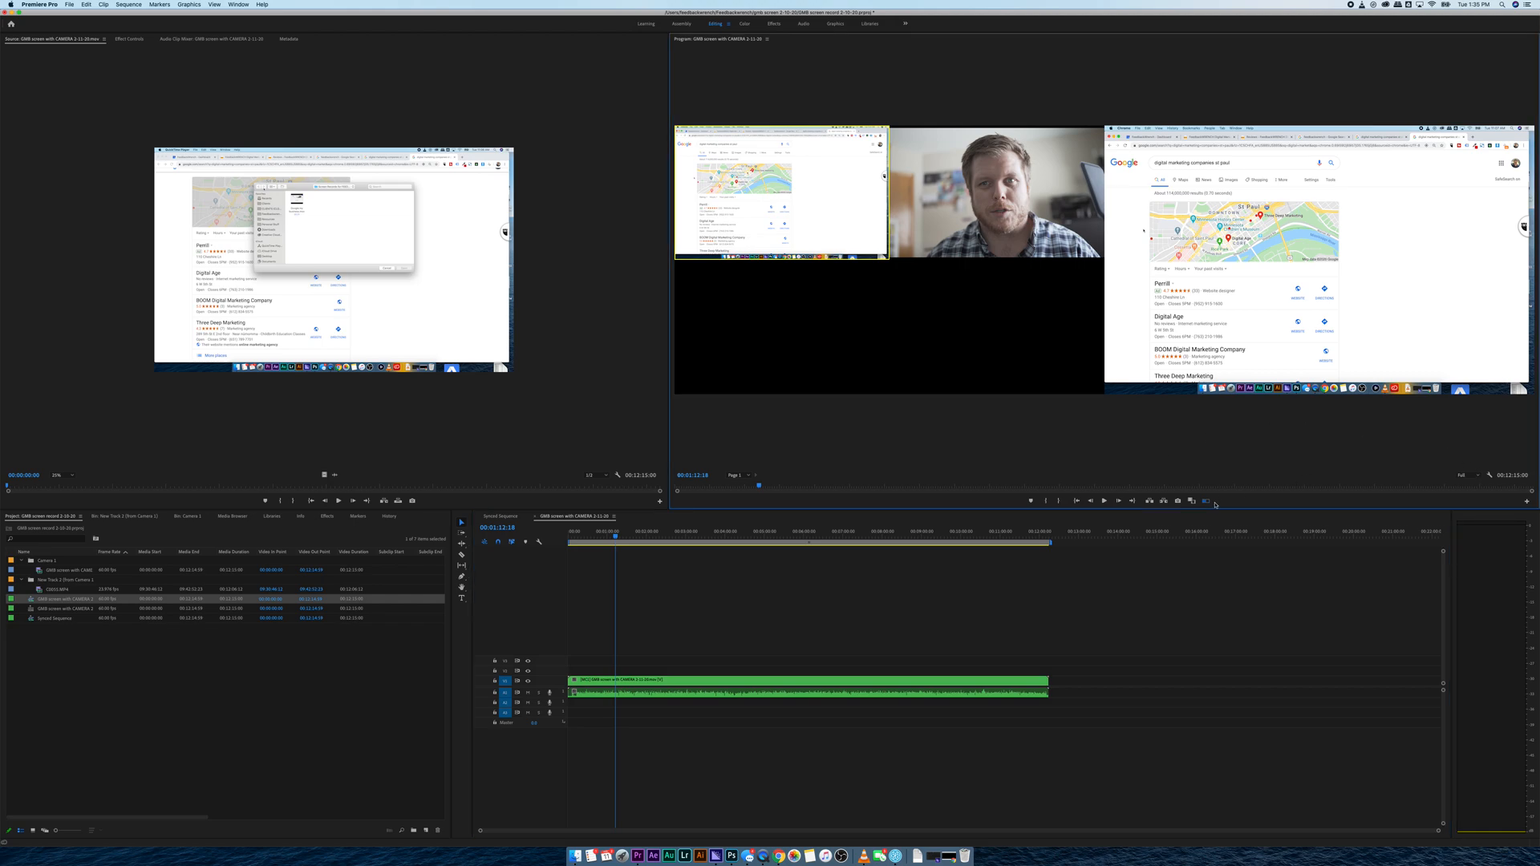
mouse_move(1210, 503)
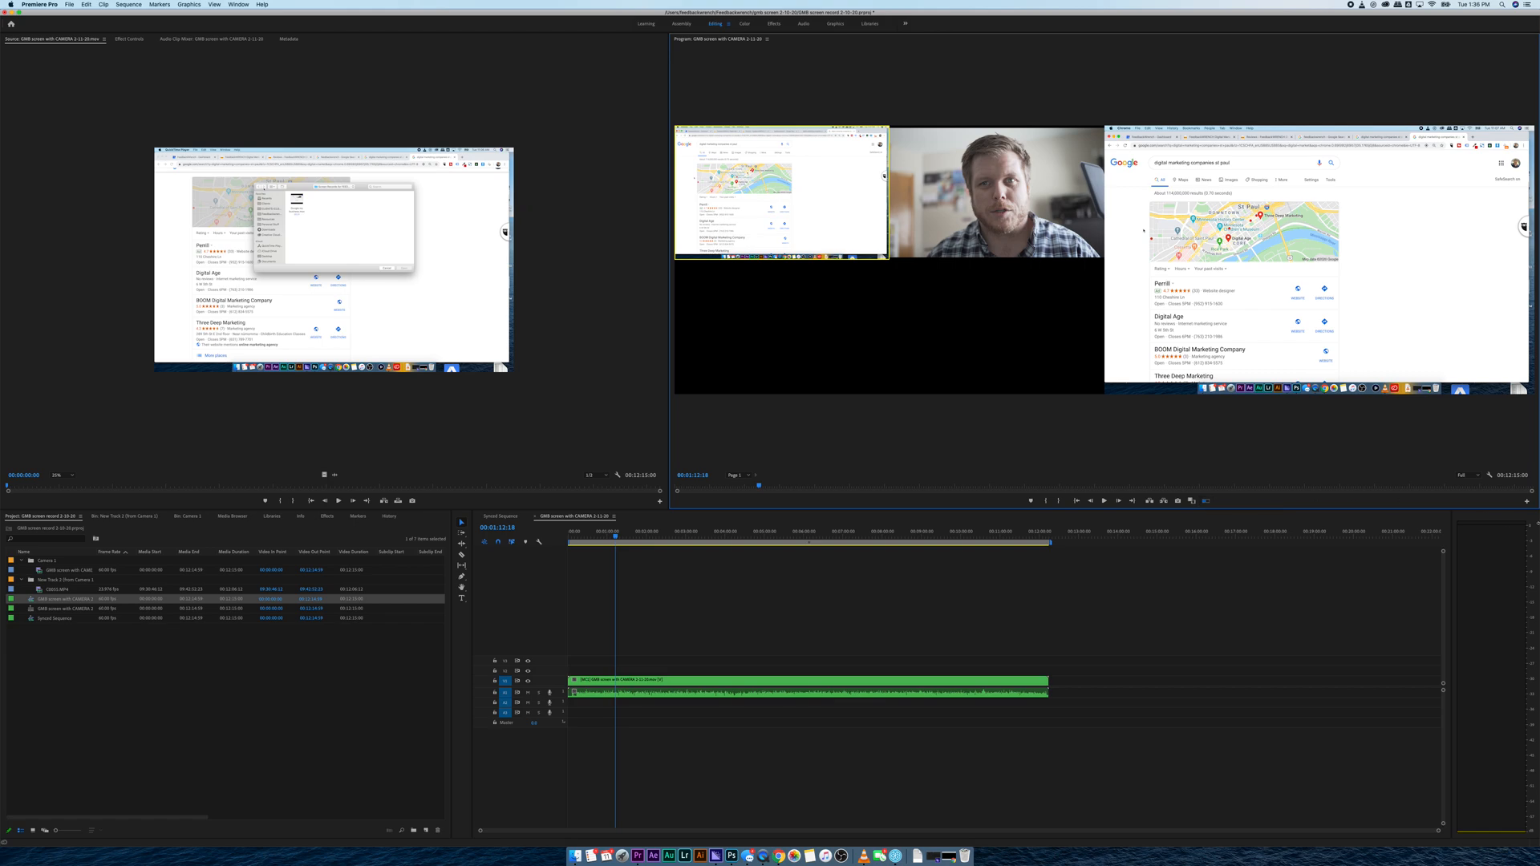
click(1206, 489)
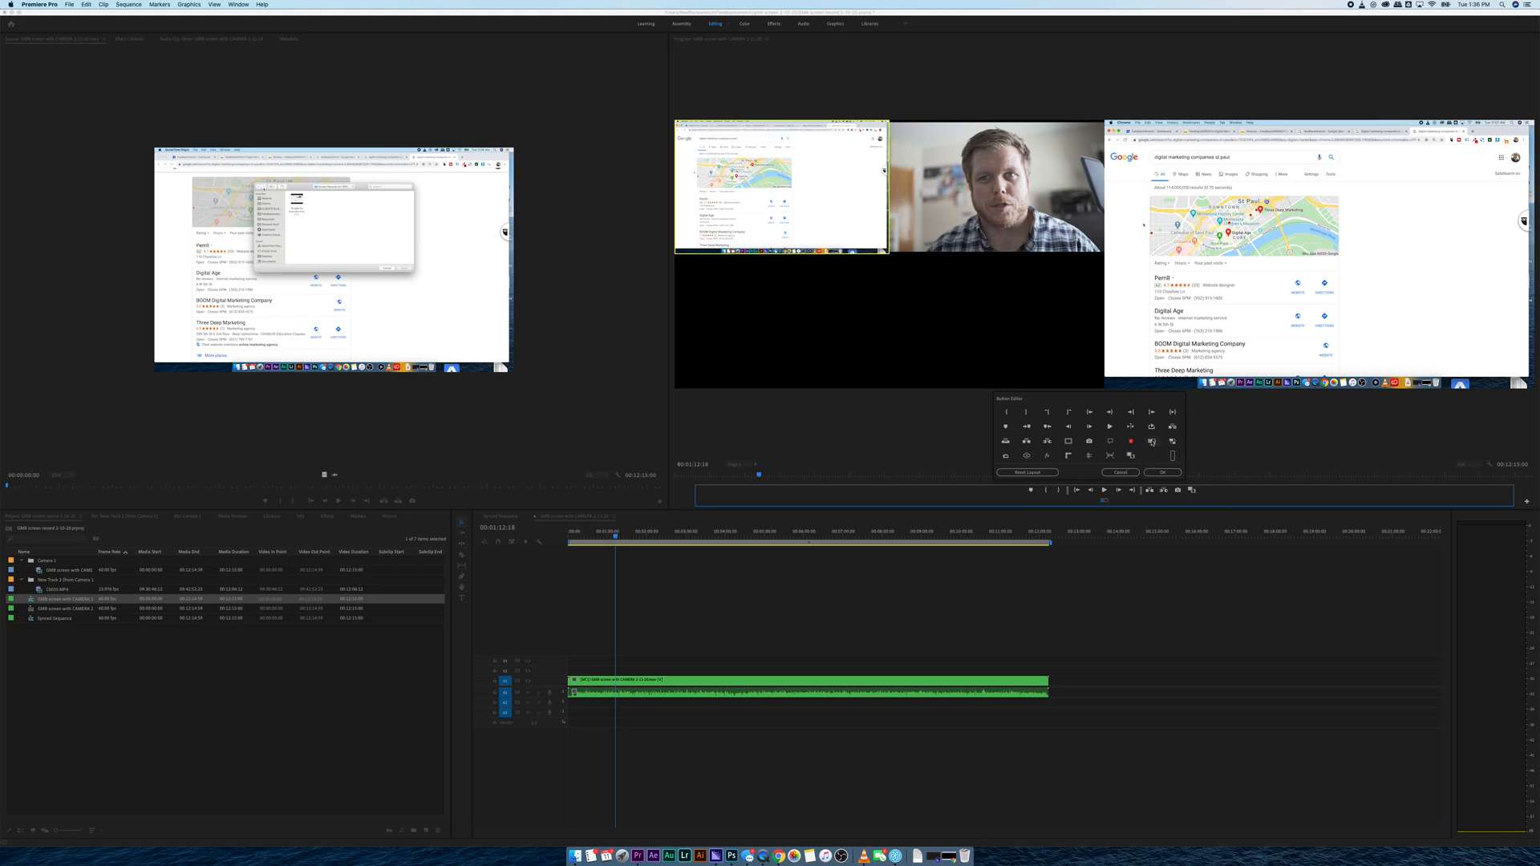
click(1162, 472)
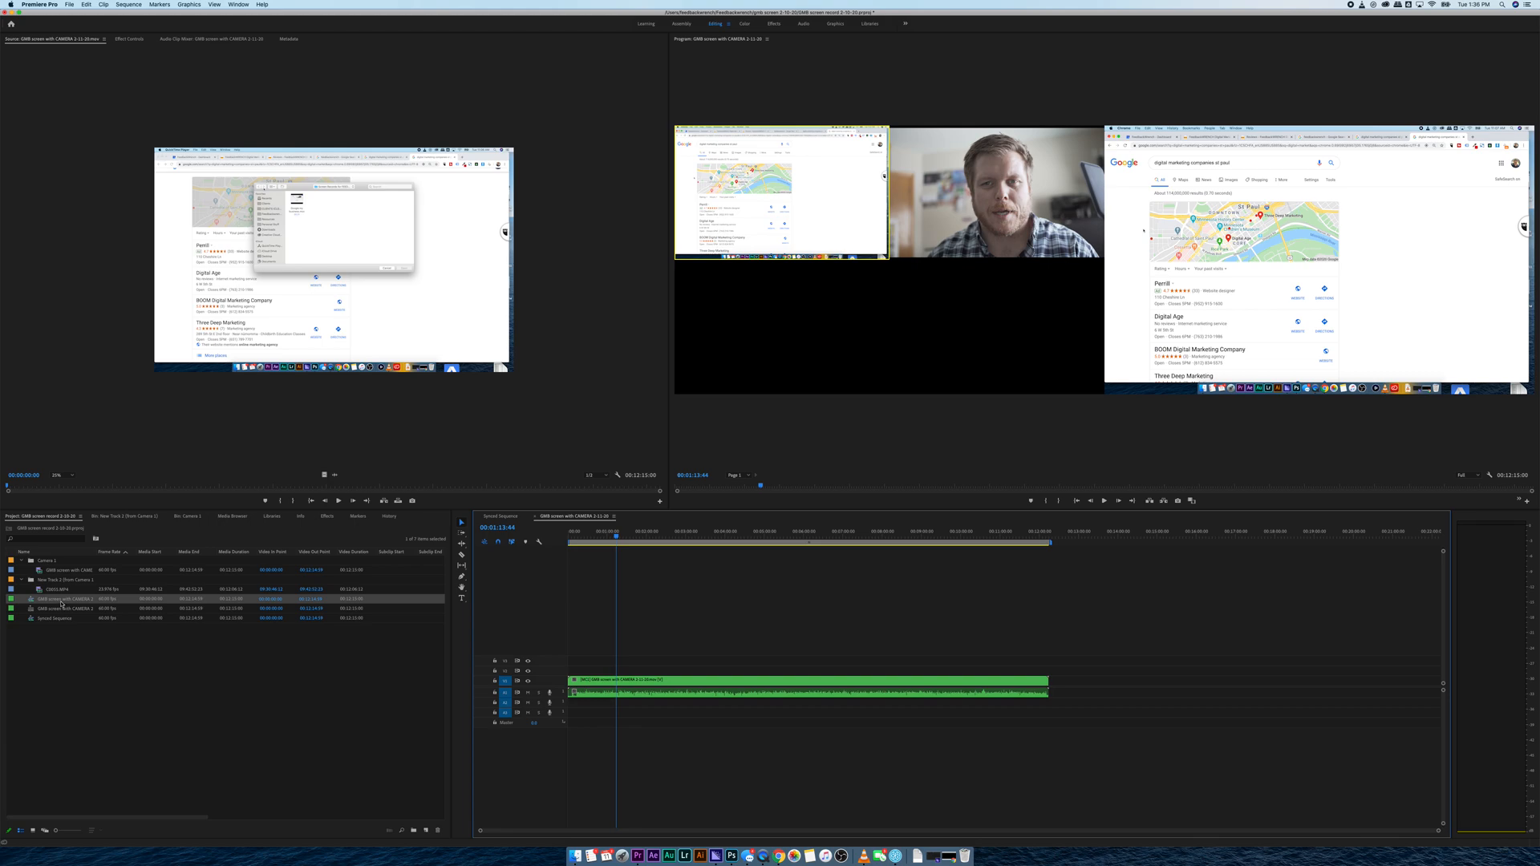
- Change the Number of Channels in Sequence Settings for the multi-camera sequence and apply
double_click(65, 598)
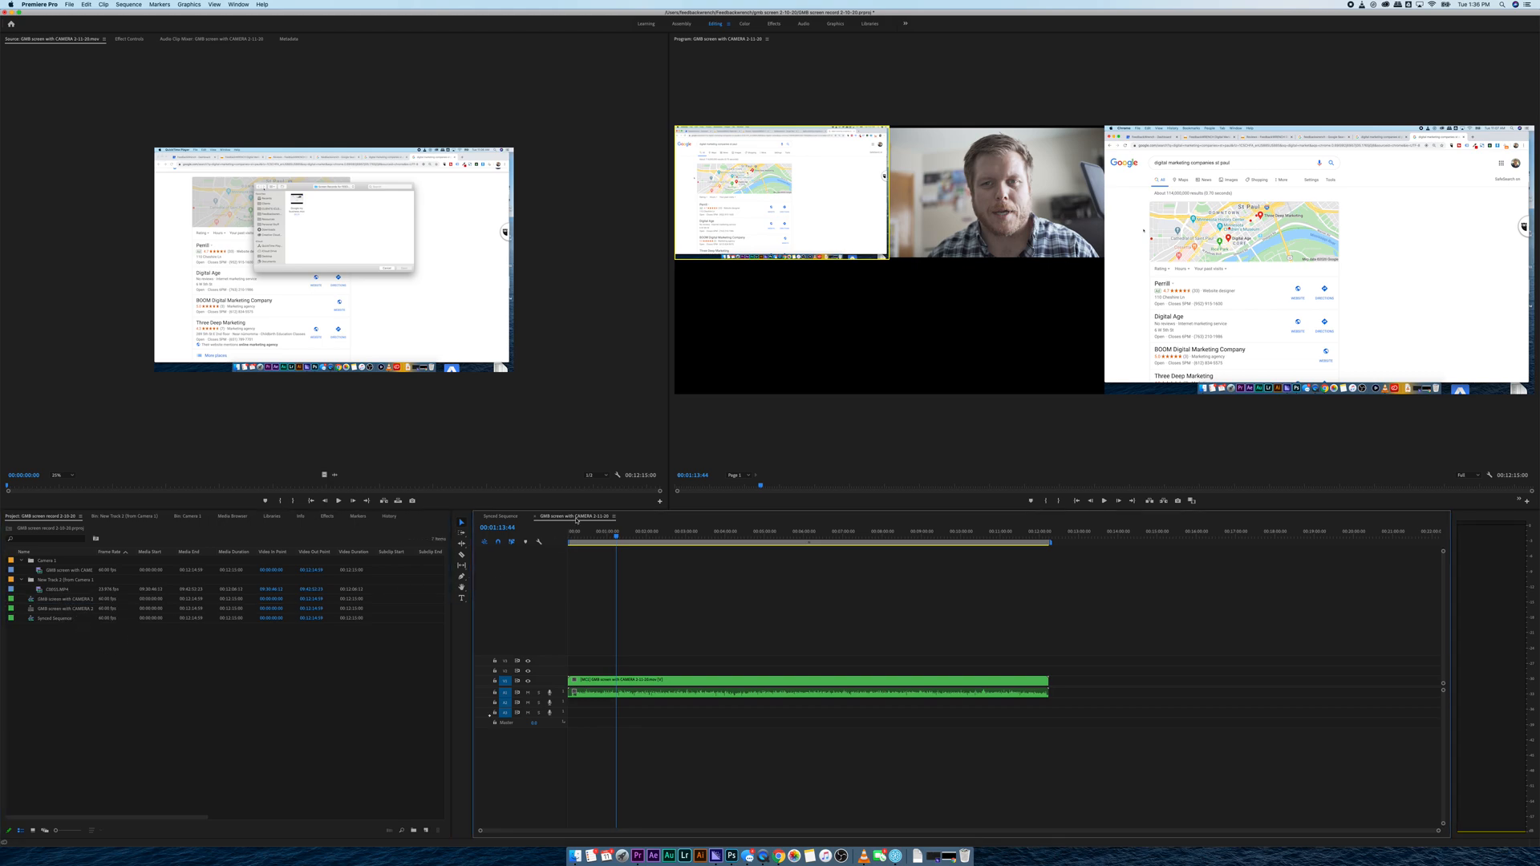
mouse_move(470, 349)
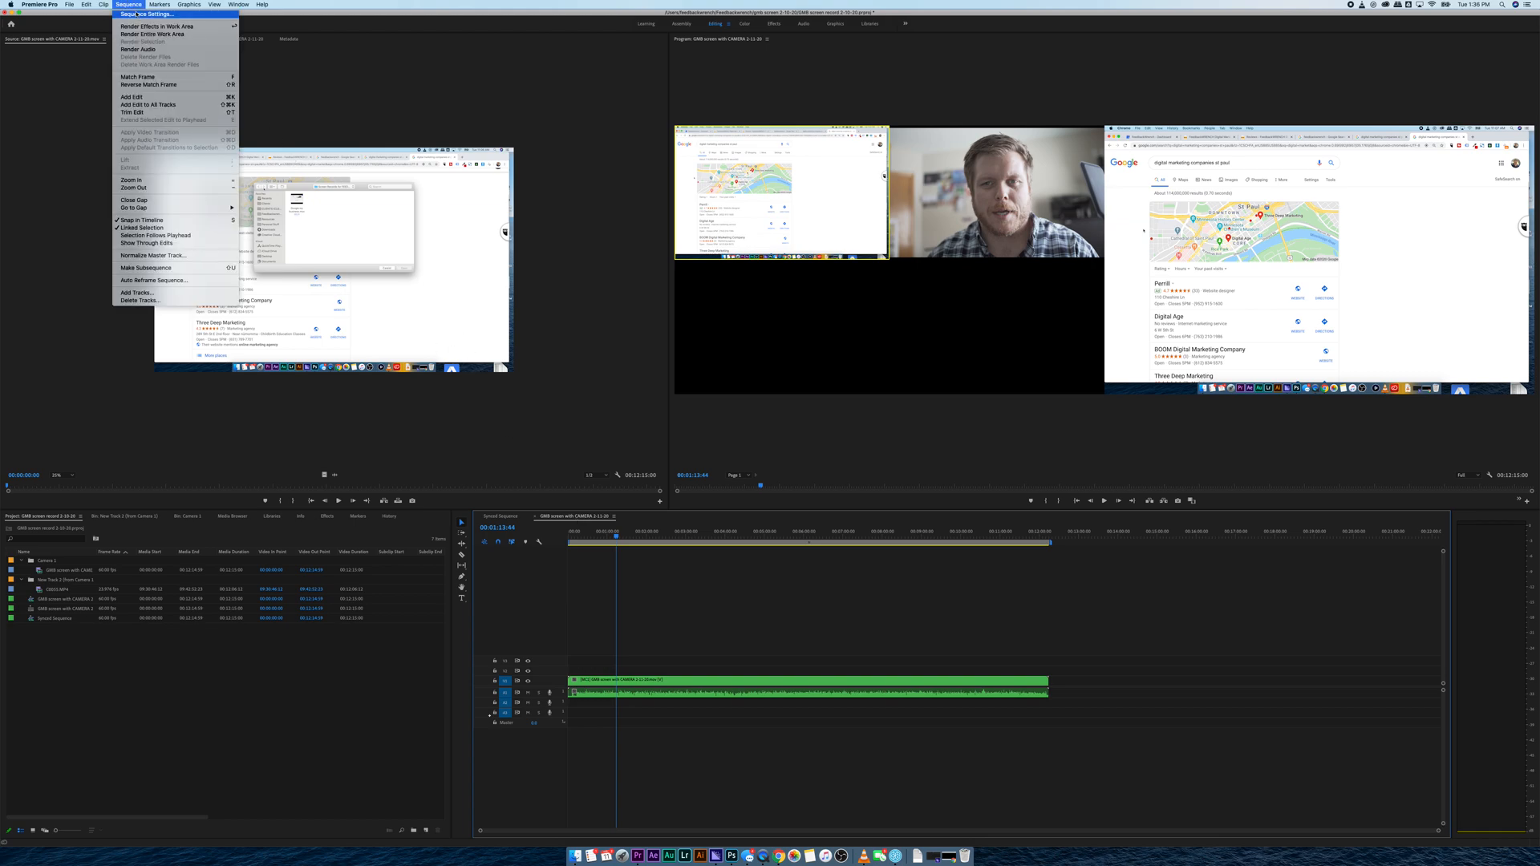
click(146, 15)
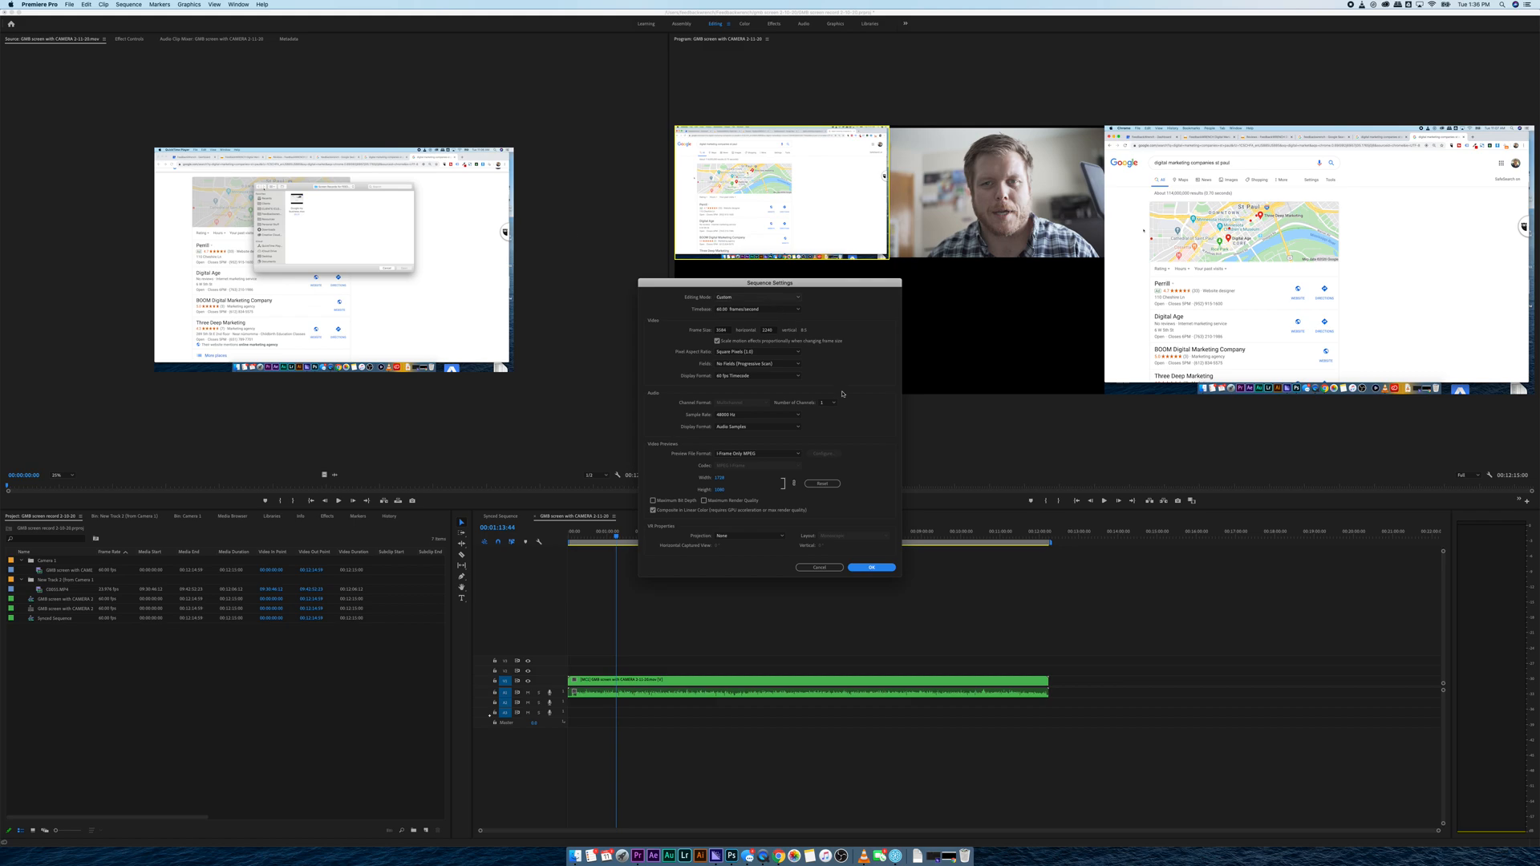
click(833, 403)
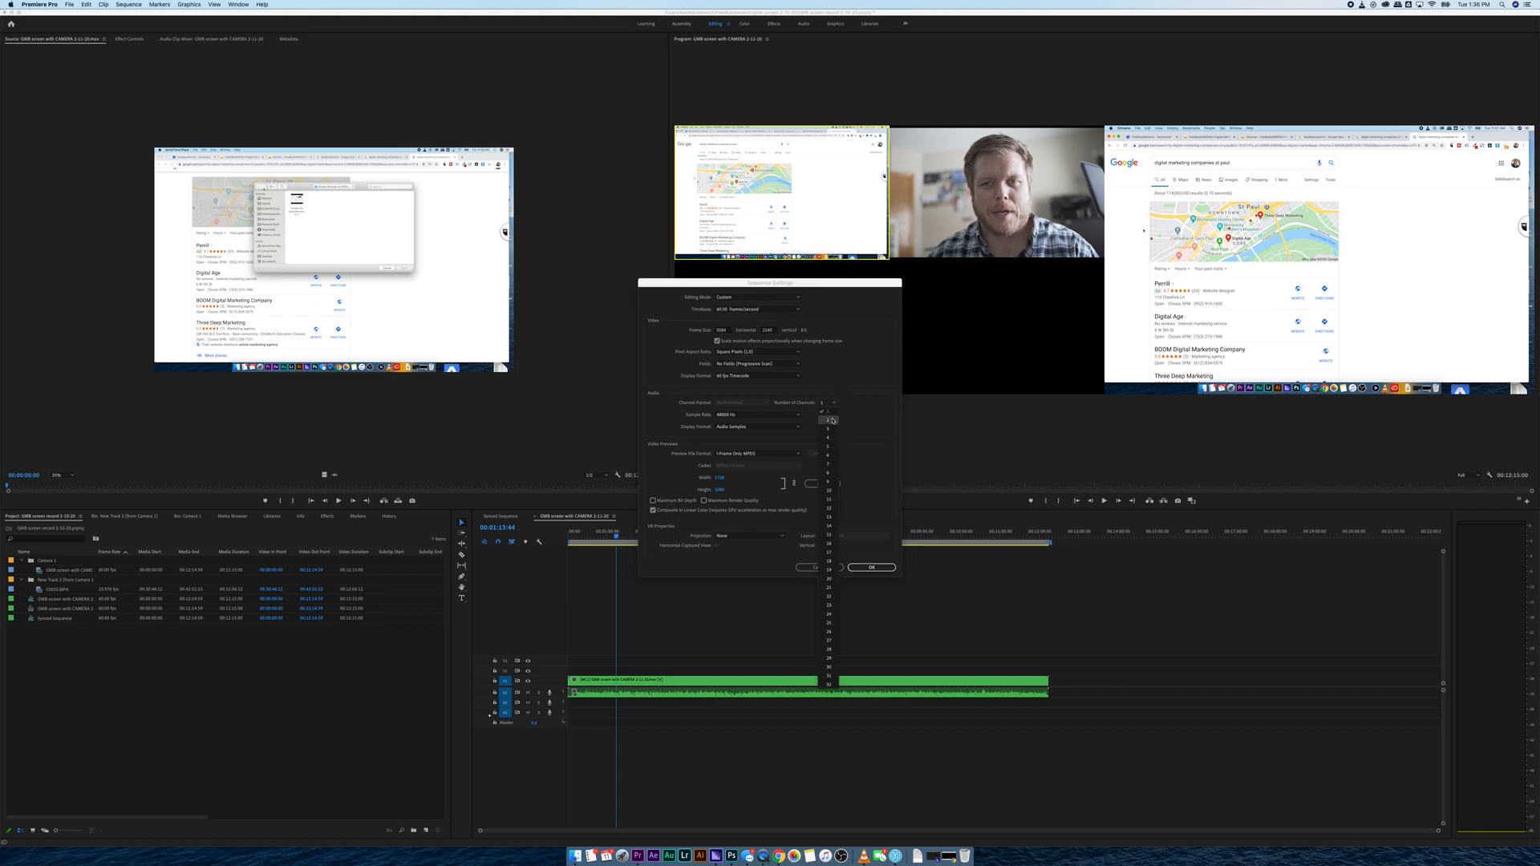
click(829, 420)
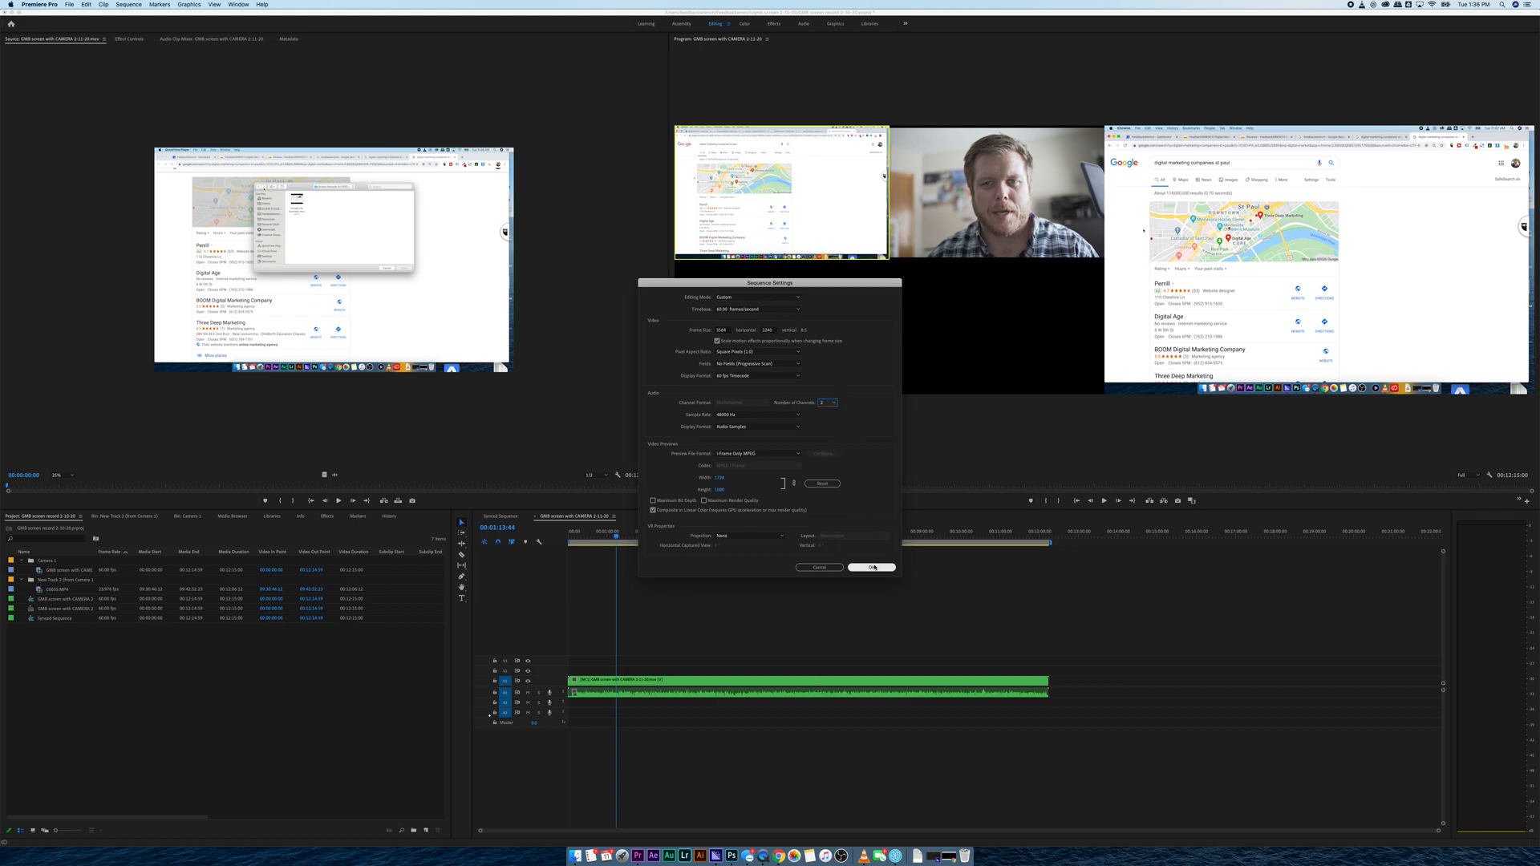
click(869, 567)
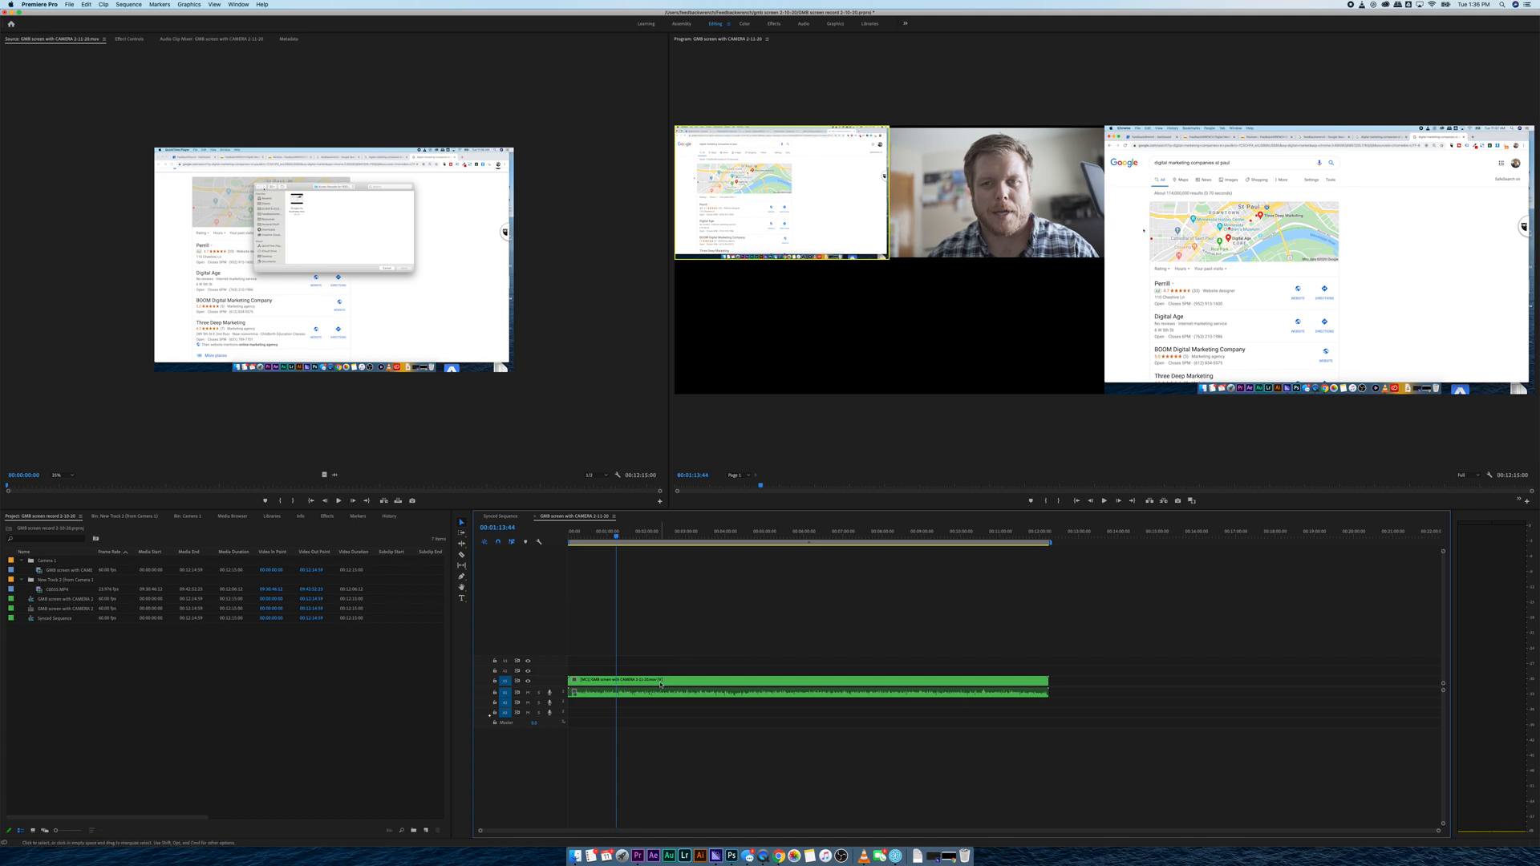
- Bring up the Audio Channels Modify Clip dialog for the timeline's multi-camera clip
right_click(658, 685)
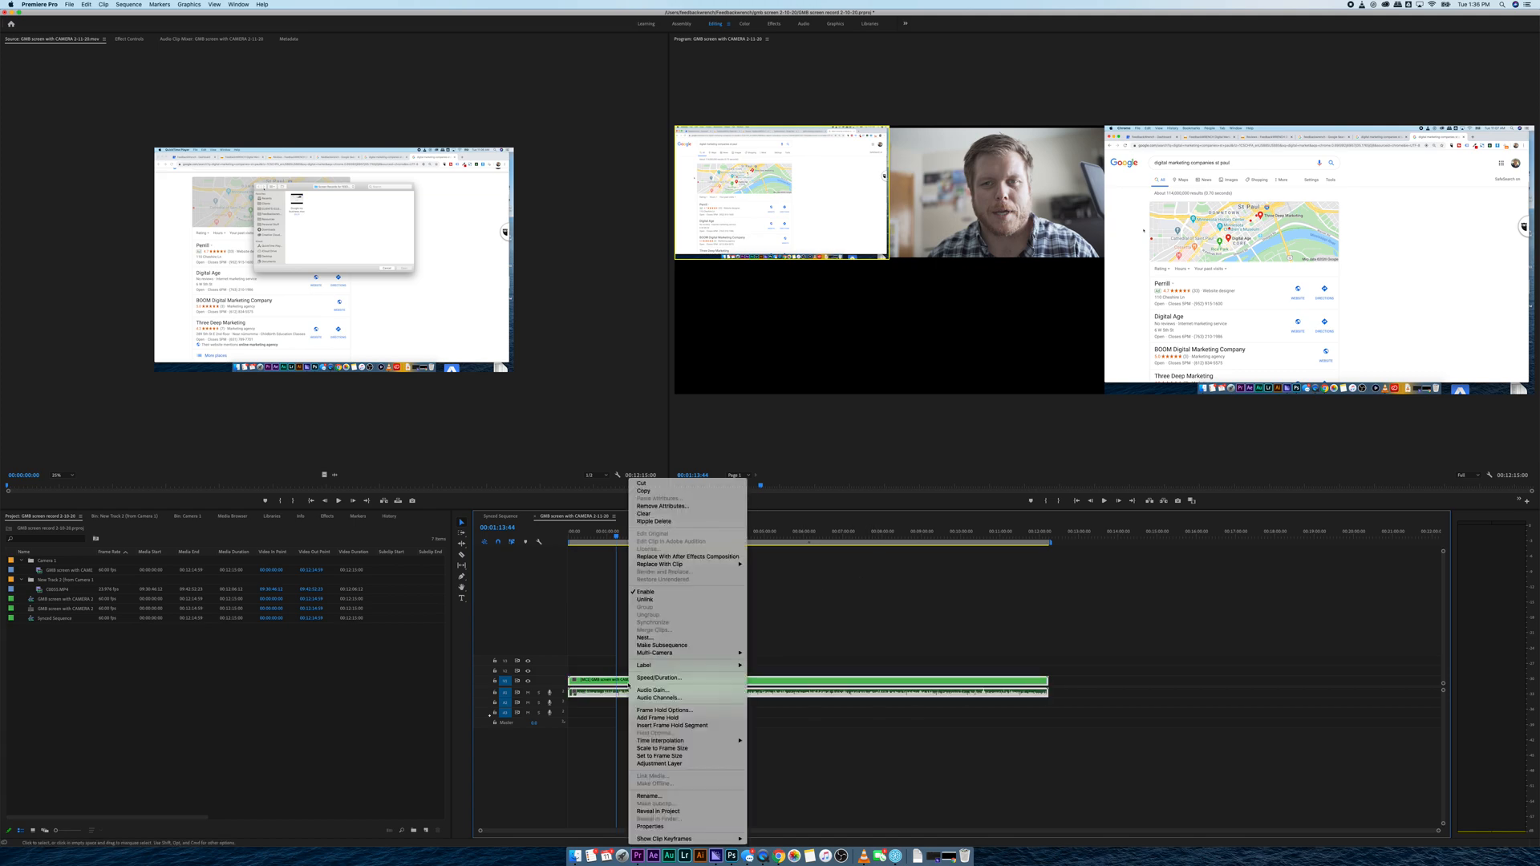
mouse_move(658, 698)
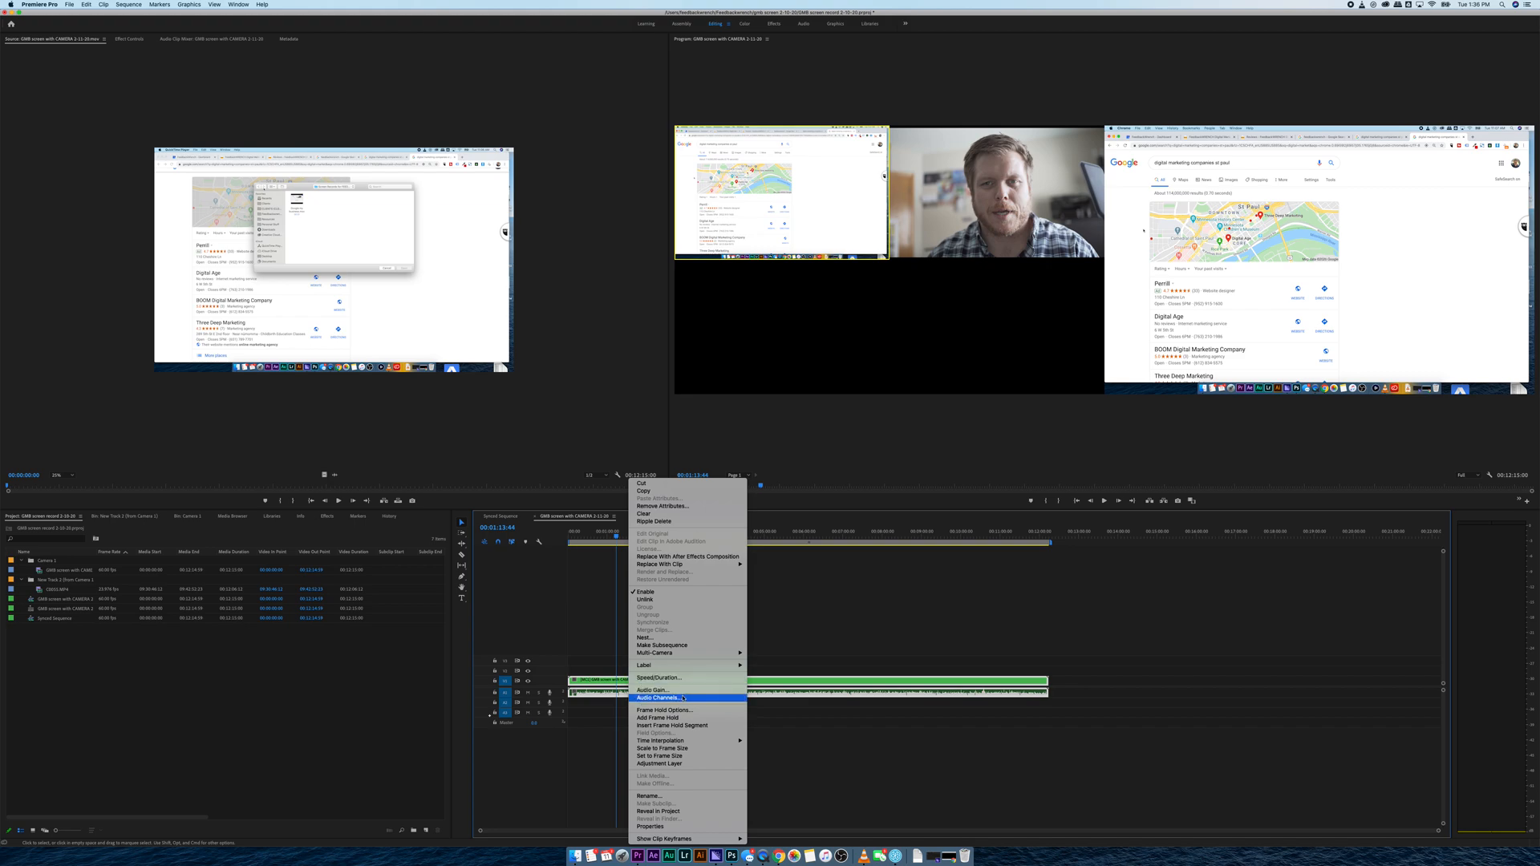
click(660, 698)
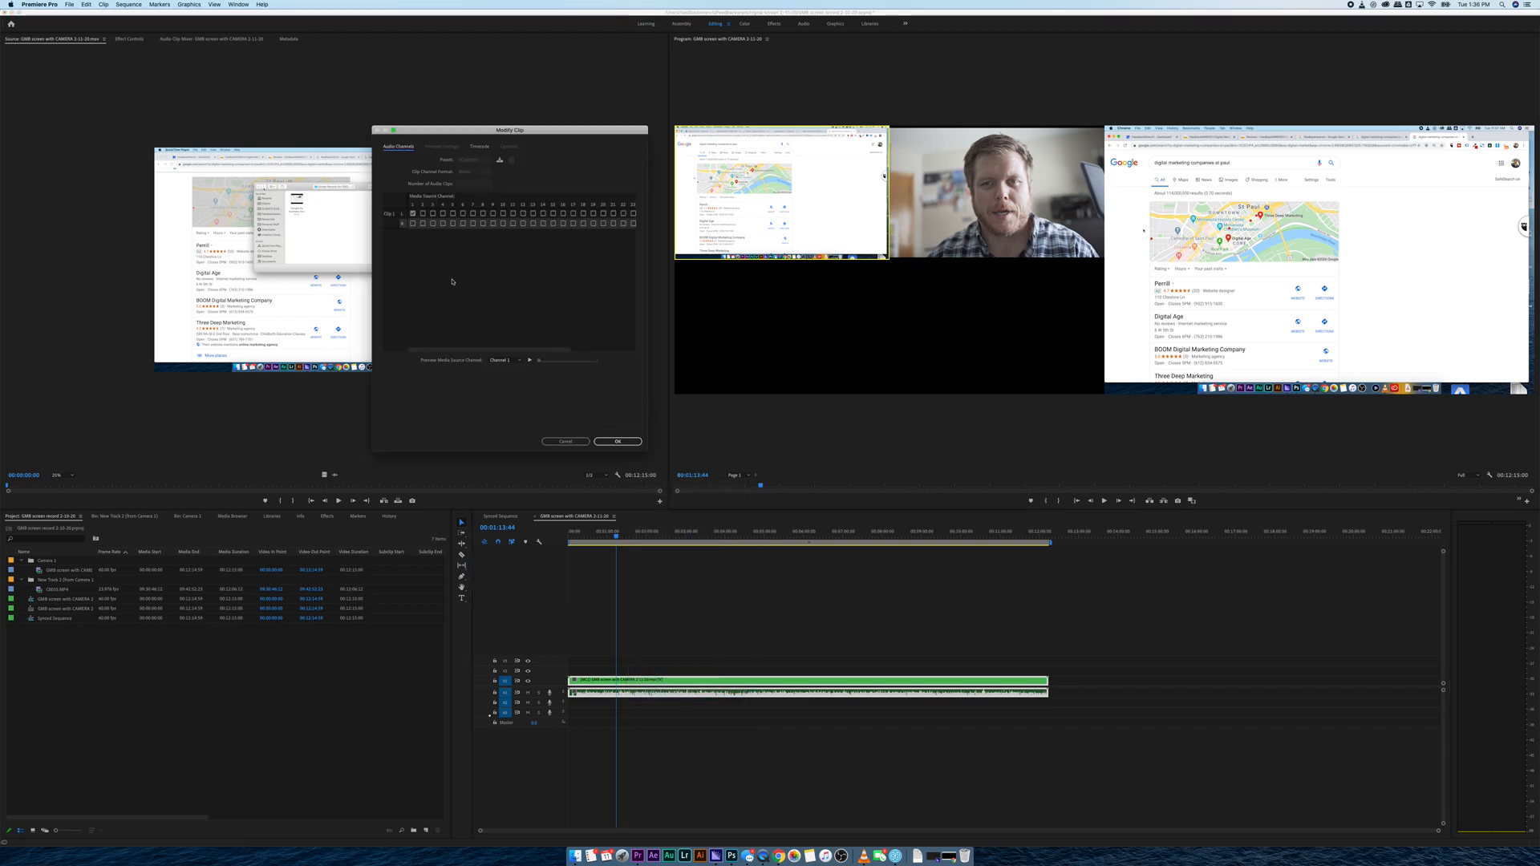